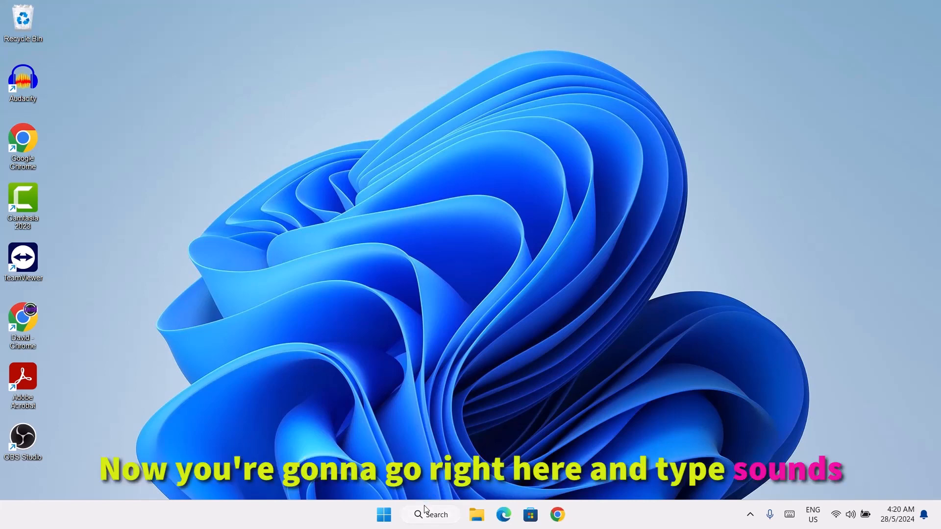
Search the taskbar for 'sounds' to find Sound settings
{"action": "type", "text": "sounds"}
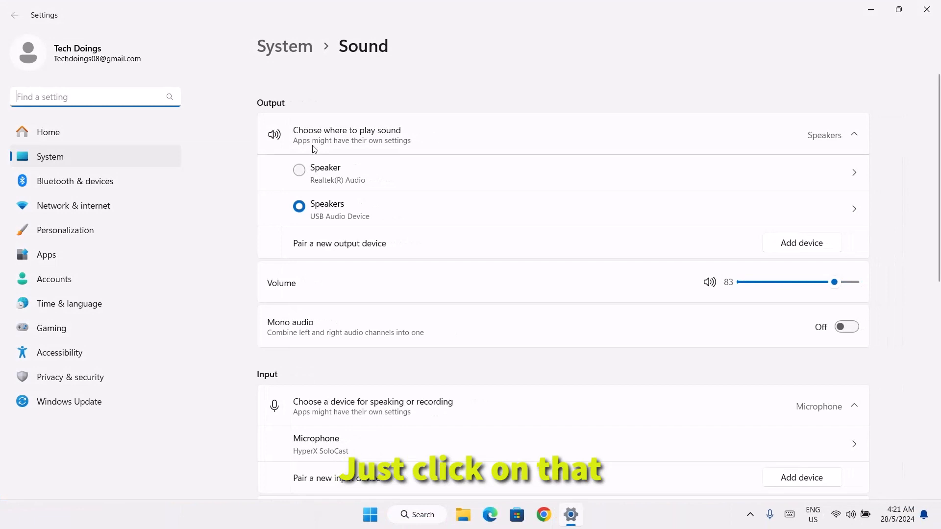
{"action": "mouse_move", "coordinate": [377, 159]}
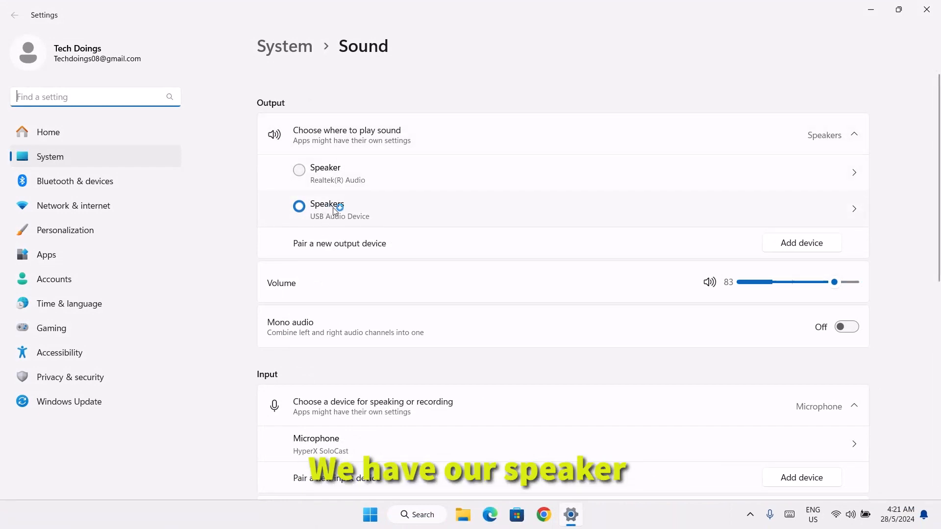
Scroll the Sound page down to the Advanced section showing More sound settings
{"action": "scroll", "scroll_direction": "down", "scroll_amount": 3}
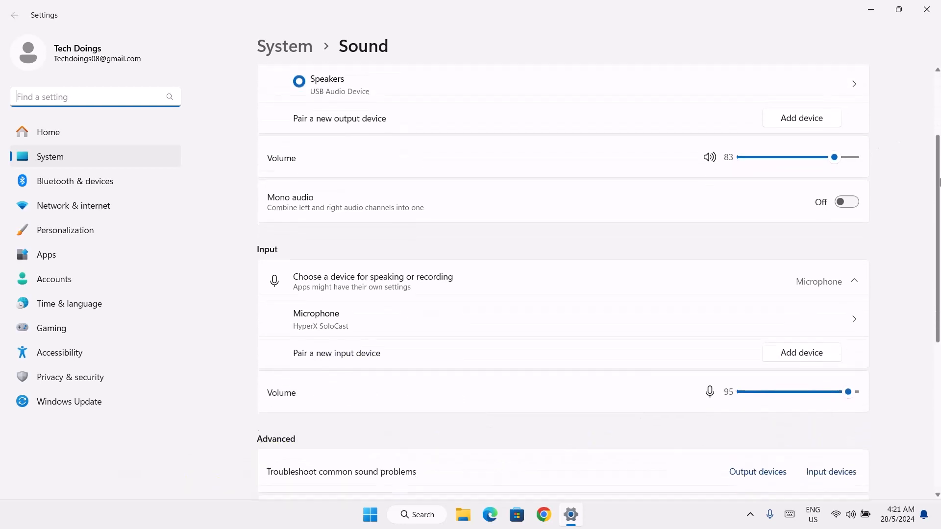
{"action": "scroll", "scroll_direction": "down", "scroll_amount": 3}
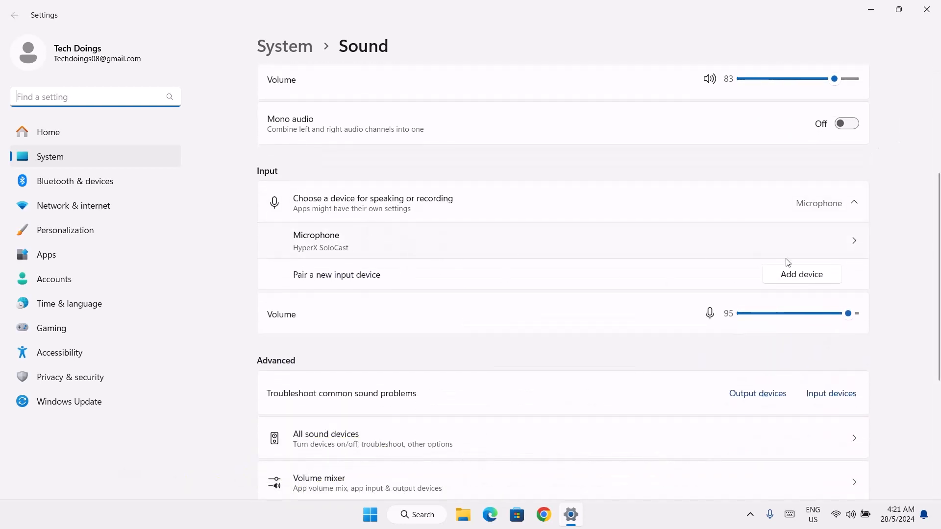
{"action": "scroll", "scroll_direction": "down", "scroll_amount": 3}
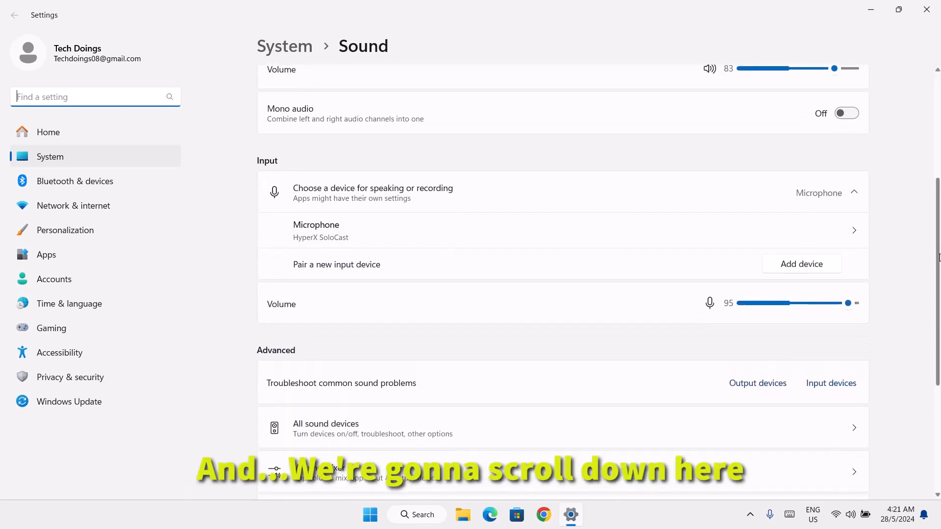
{"action": "scroll", "scroll_direction": "down", "scroll_amount": 3}
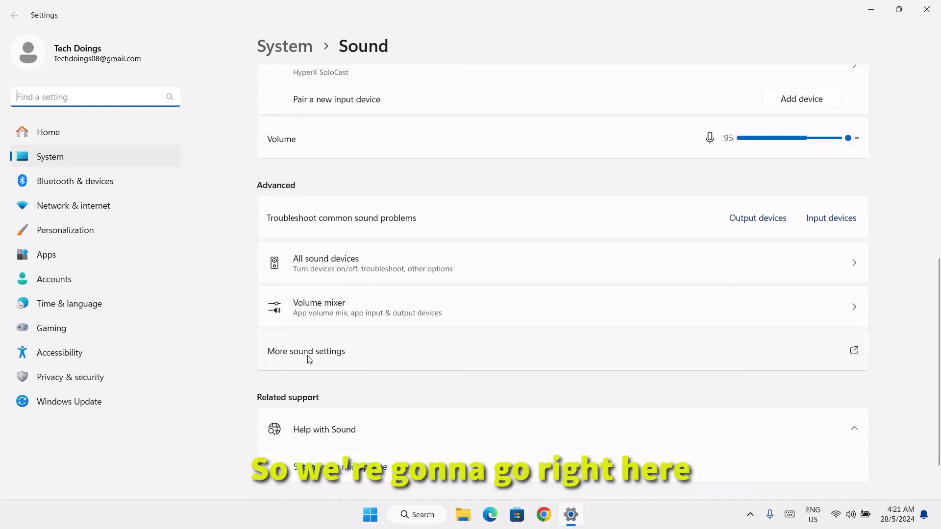
{"action": "mouse_move", "coordinate": [328, 357]}
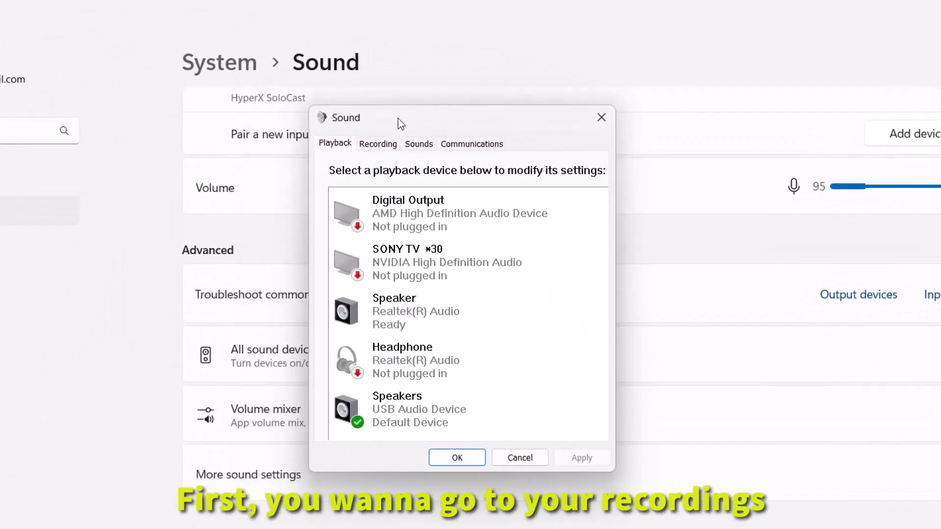
Switch the Sound dialog to the Recording tab to list microphones
{"action": "left_click", "coordinate": [377, 143]}
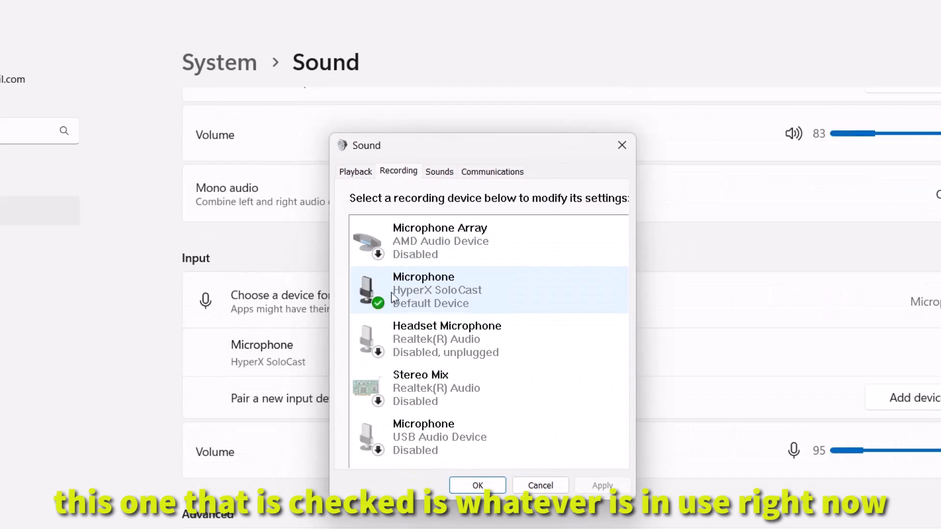
{"action": "mouse_move", "coordinate": [427, 298]}
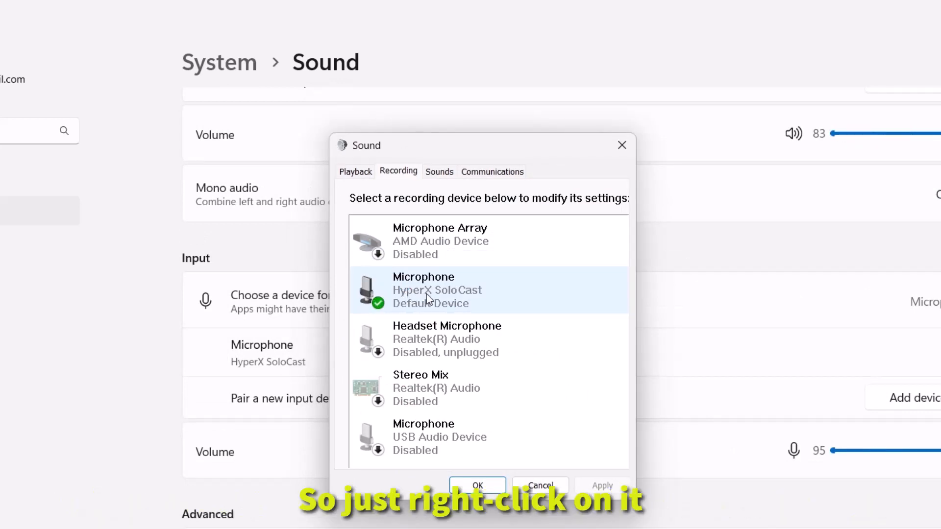
Uncheck Enable audio enhancements in the HyperX SoloCast microphone's Advanced properties and confirm
{"action": "right_click", "coordinate": [425, 290]}
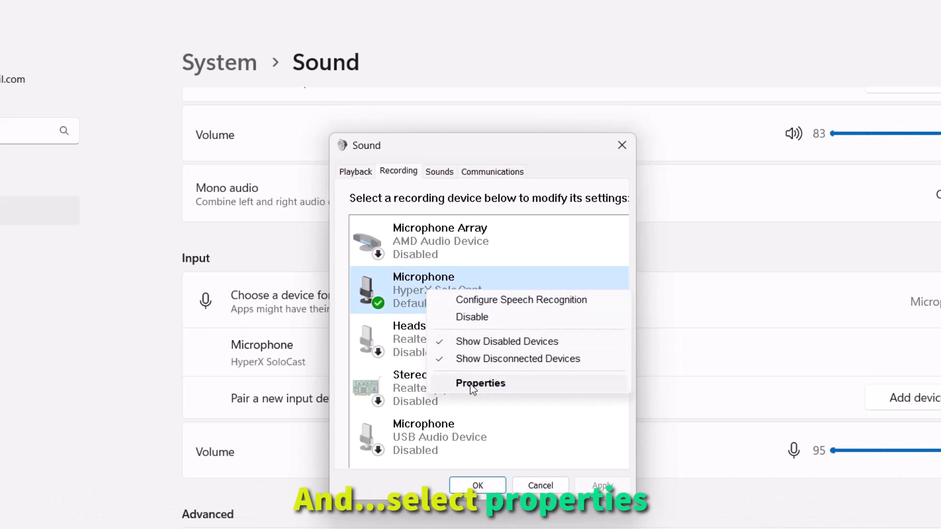
{"action": "left_click", "coordinate": [480, 382]}
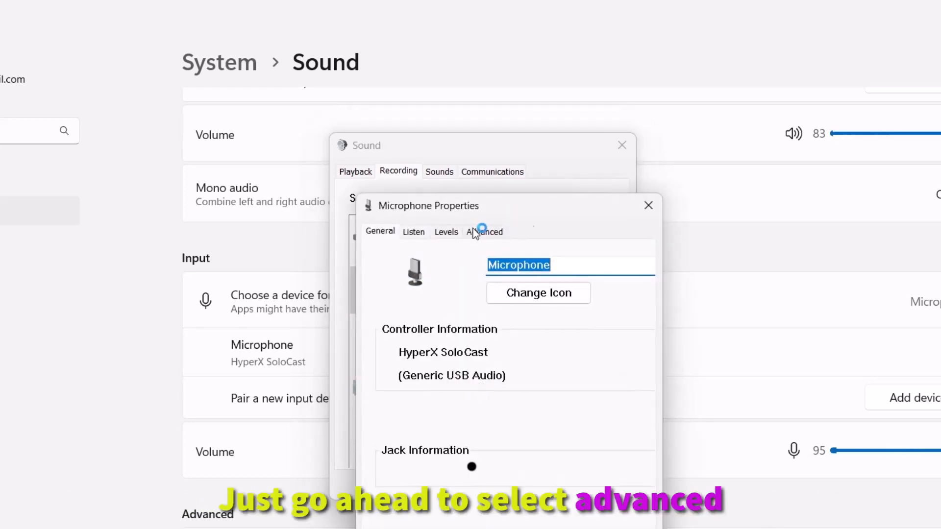
{"action": "left_click", "coordinate": [484, 232]}
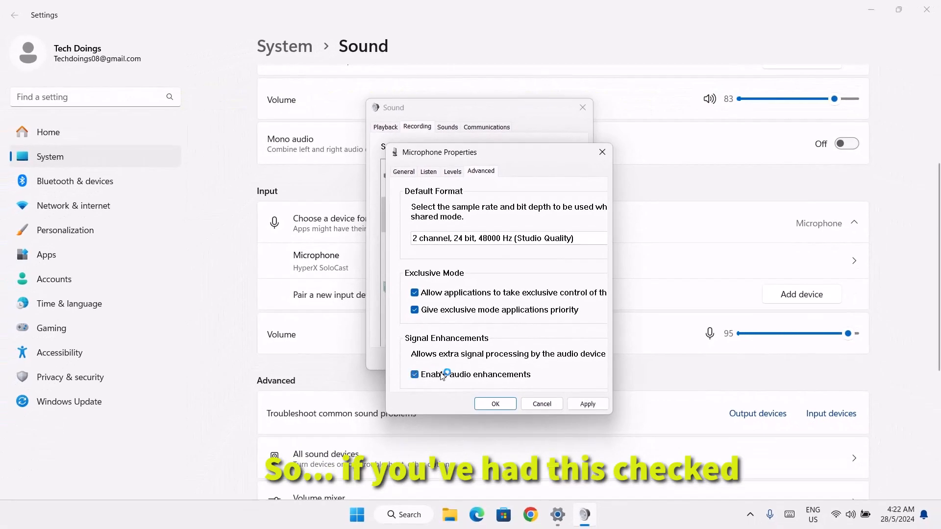
{"action": "left_click", "coordinate": [414, 373]}
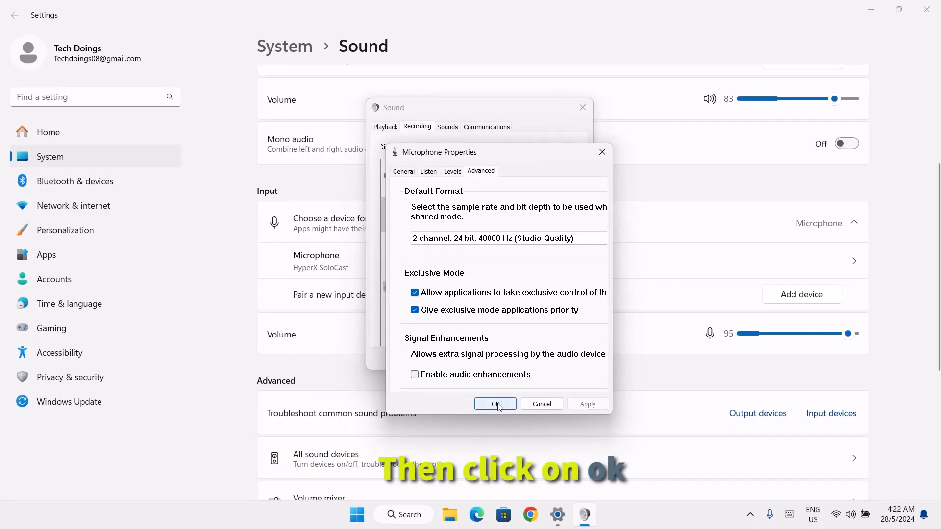
{"action": "left_click", "coordinate": [494, 403]}
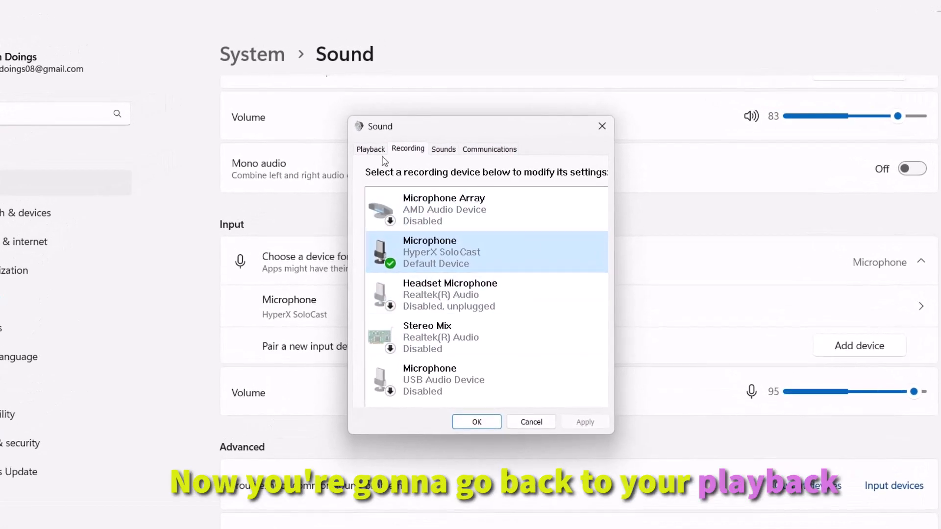
Check Disable all enhancements for Speakers (USB Audio Device) and close the Sound dialog
{"action": "left_click", "coordinate": [370, 149]}
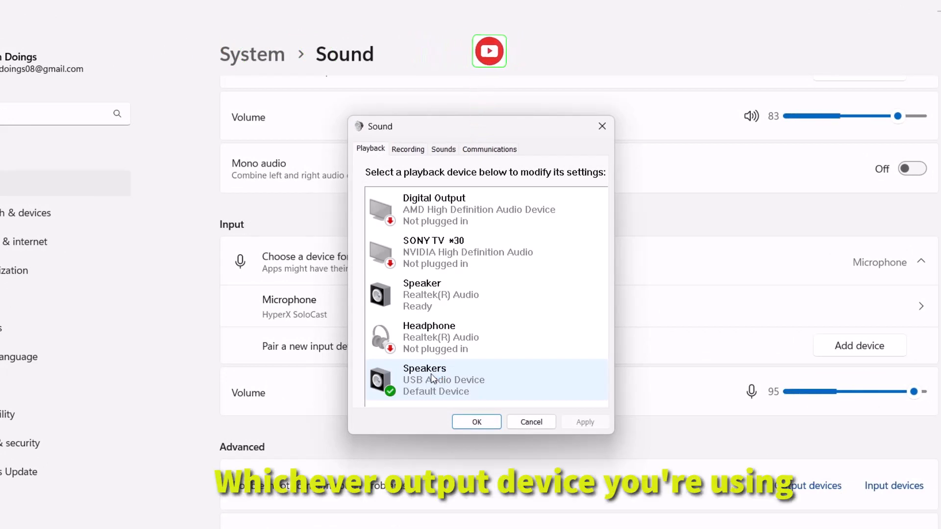
{"action": "right_click", "coordinate": [424, 379]}
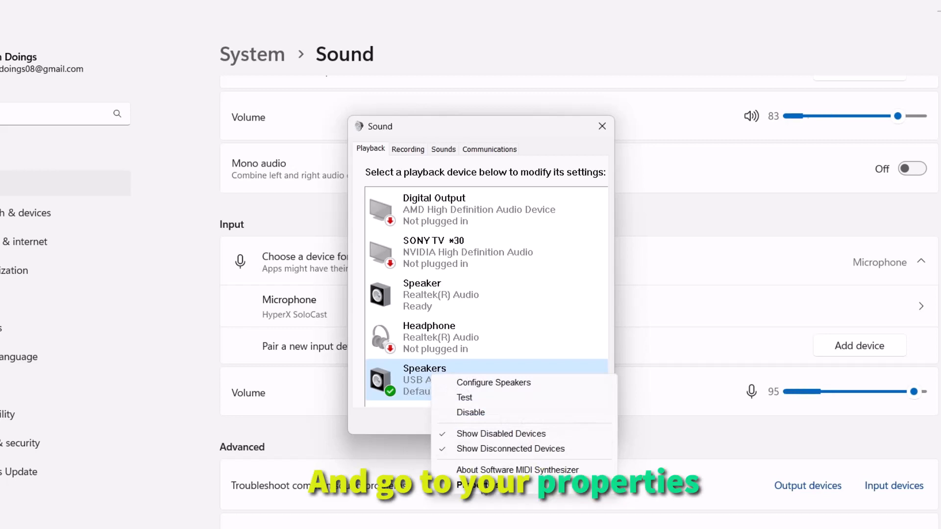
{"action": "left_click", "coordinate": [472, 484]}
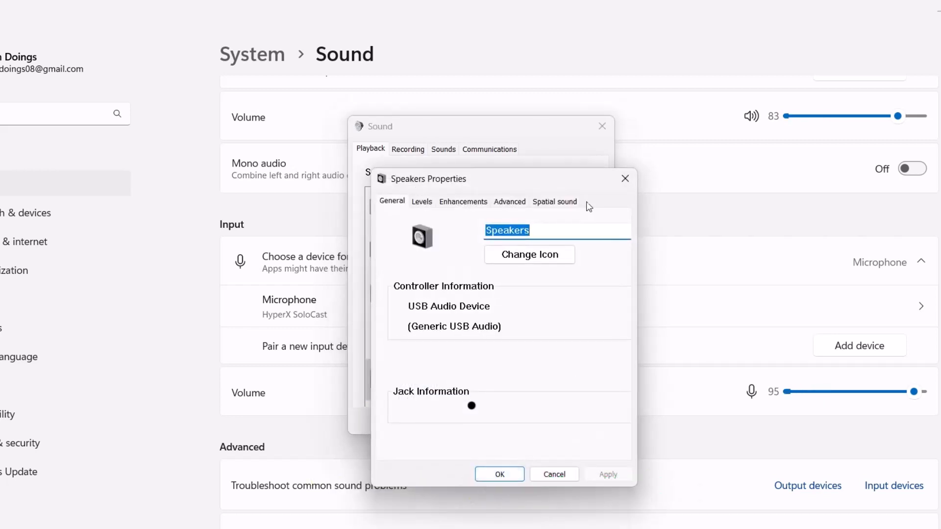
{"action": "left_click", "coordinate": [462, 200]}
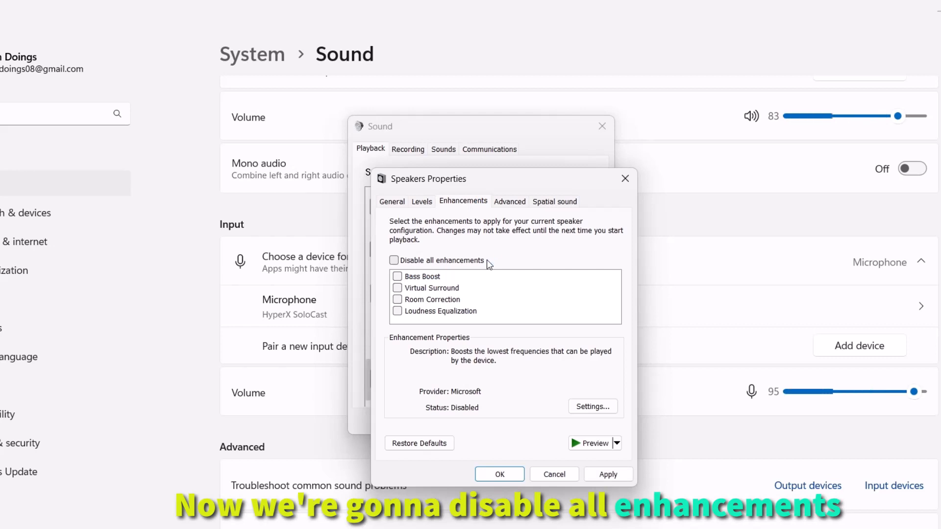
{"action": "left_click", "coordinate": [392, 259]}
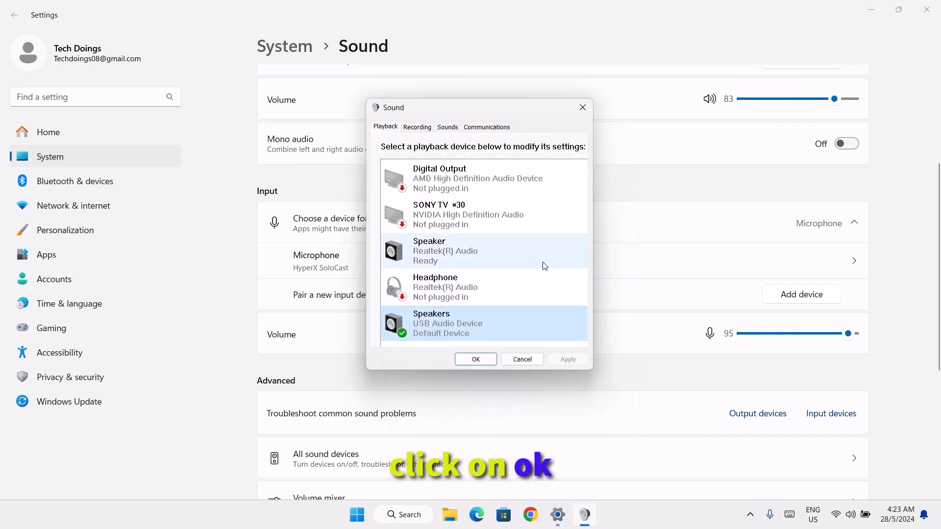
{"action": "left_click", "coordinate": [476, 358]}
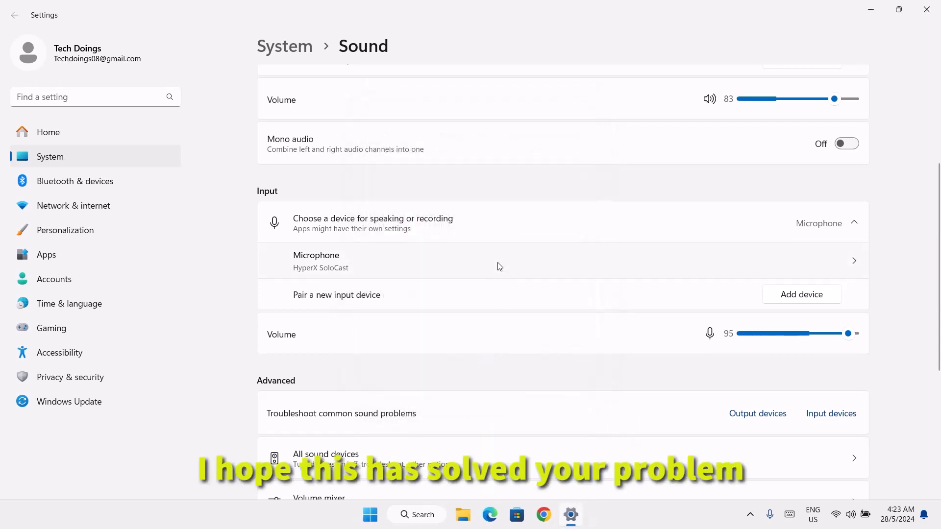